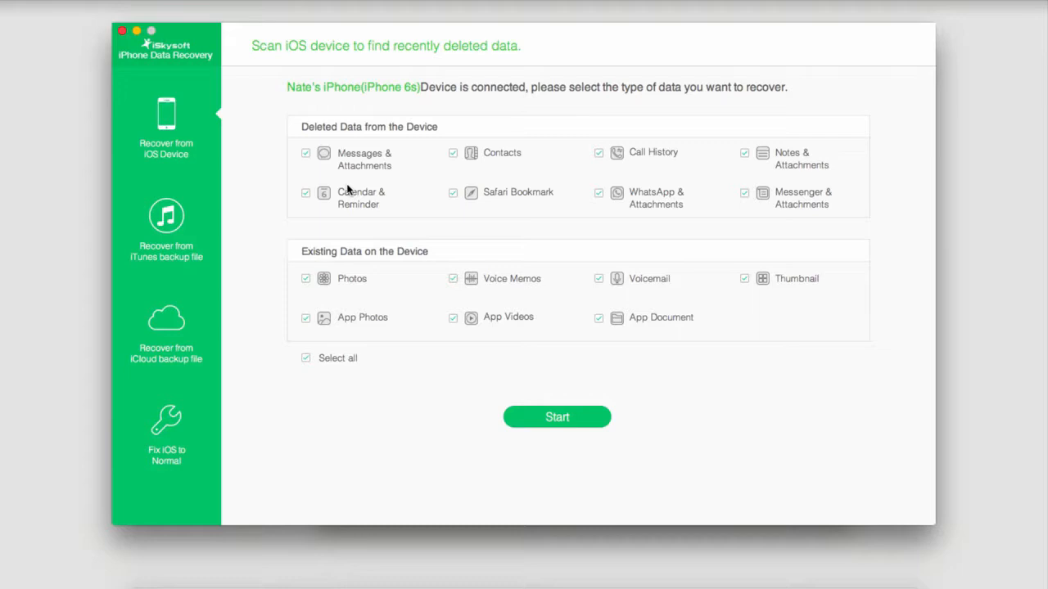
Uncheck Calendar & Reminder and the Photos data types before scanning
{"action": "left_click", "coordinate": [305, 153]}
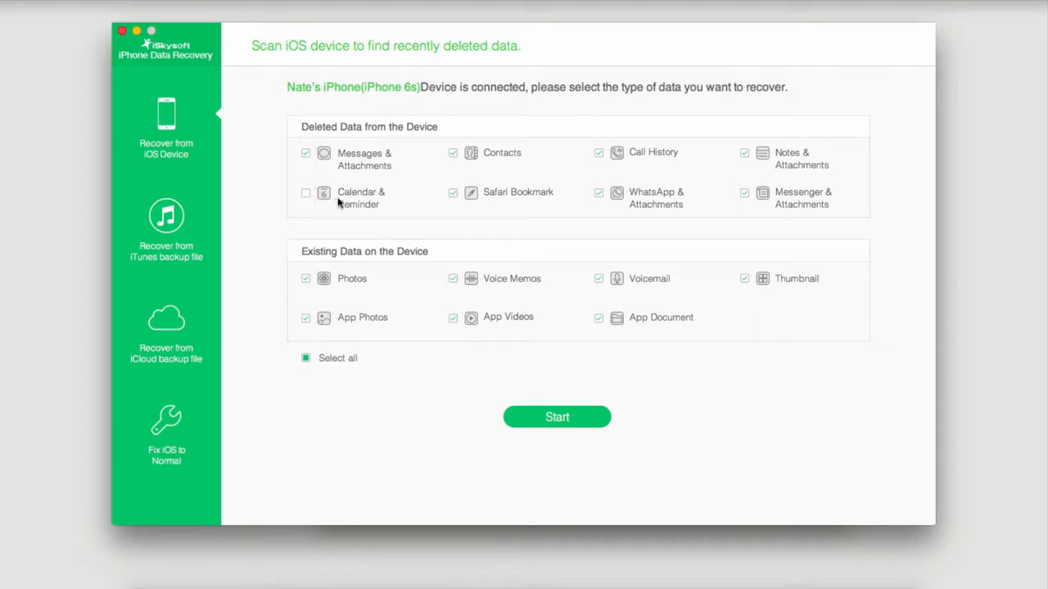
{"action": "mouse_move", "coordinate": [440, 195]}
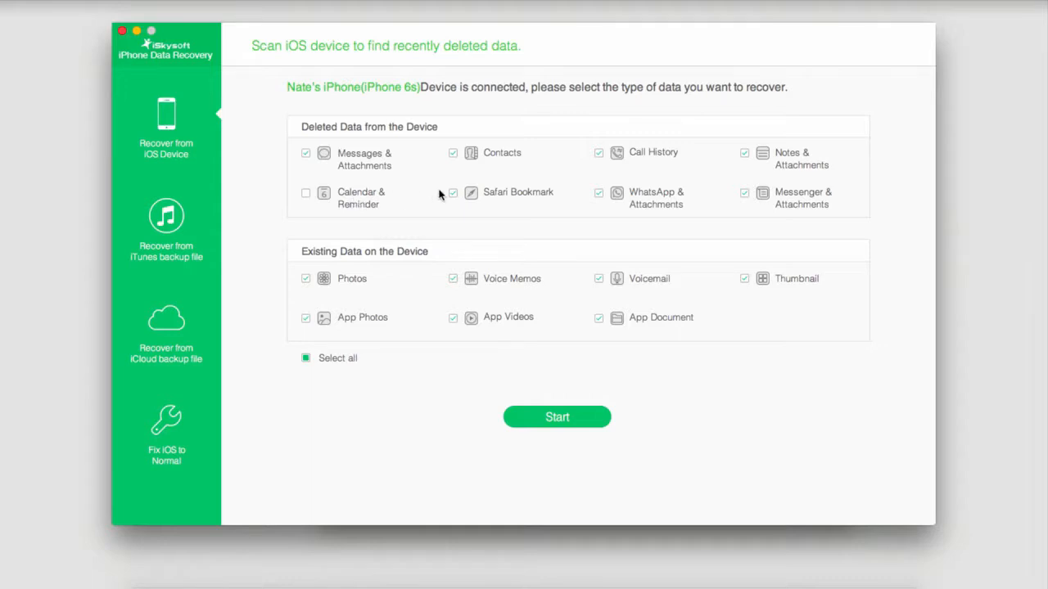
{"action": "left_click", "coordinate": [305, 279]}
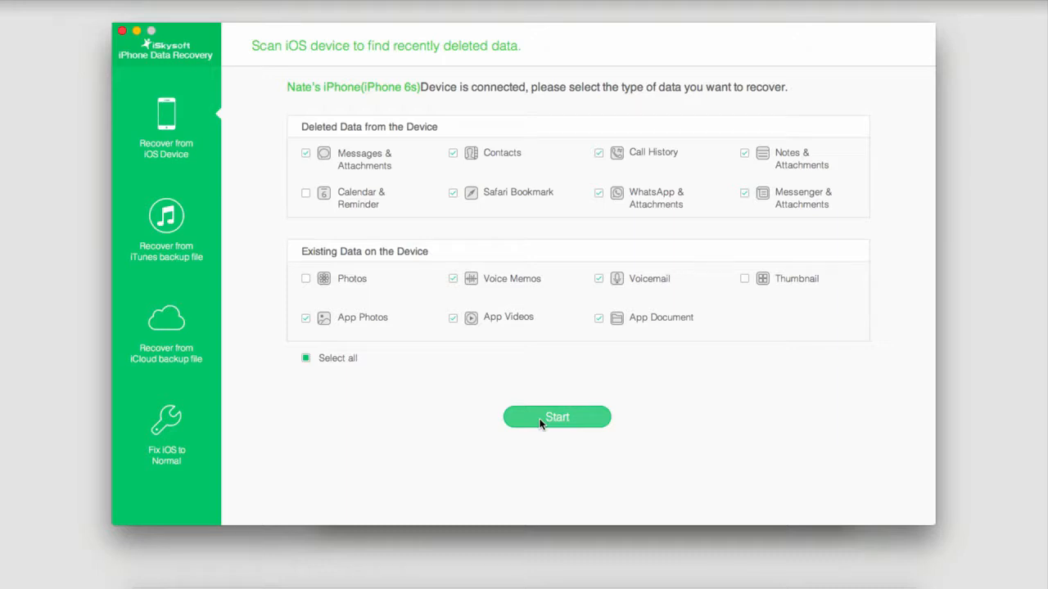
Start scanning the connected iPhone for deleted data
{"action": "left_click", "coordinate": [556, 416]}
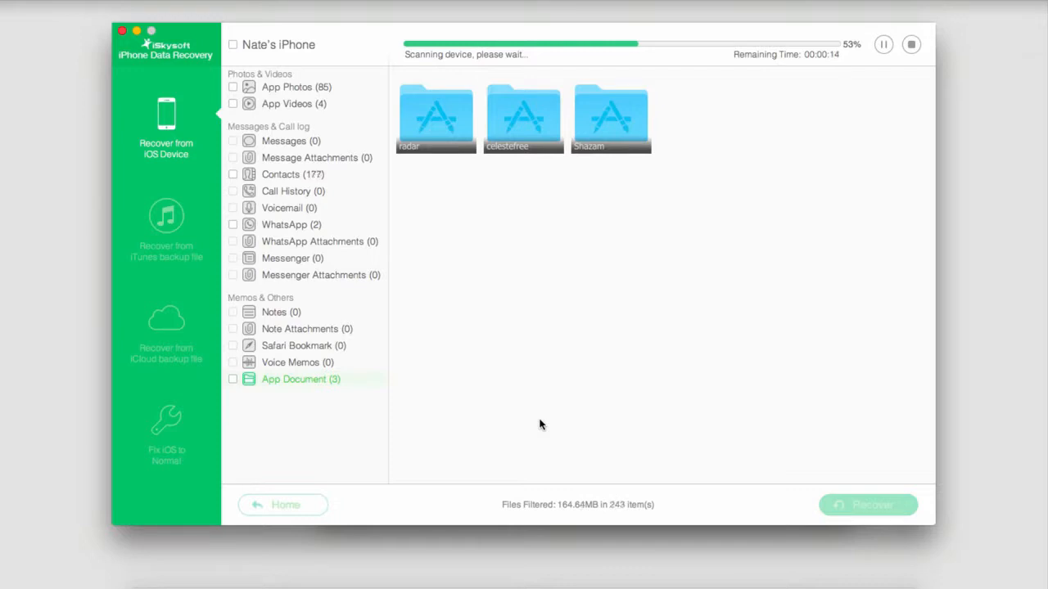
Open the Messages category in the scan results to view recovered conversations
{"action": "left_click", "coordinate": [285, 140]}
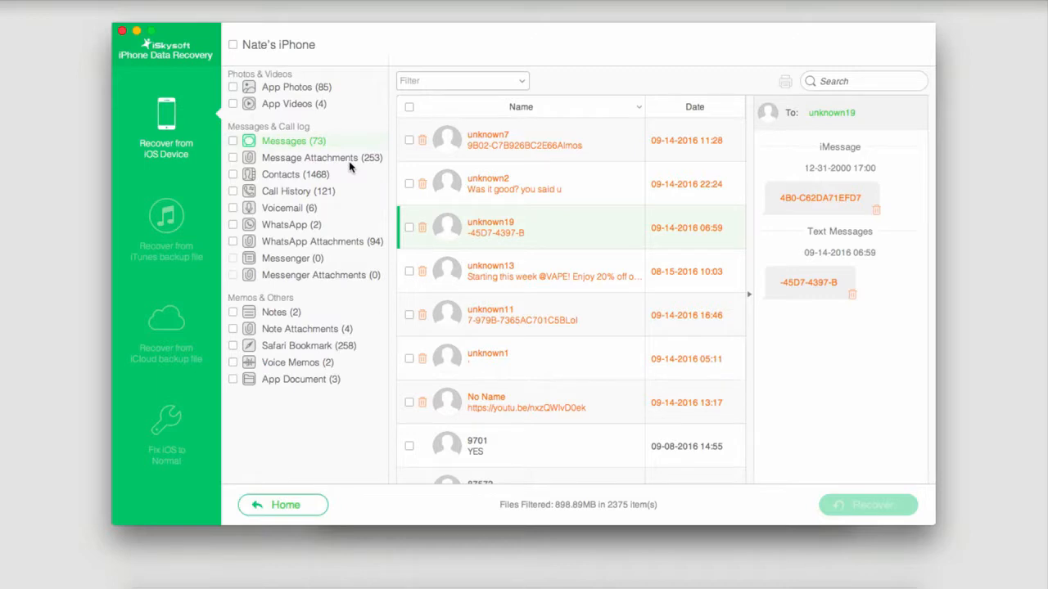
{"action": "mouse_move", "coordinate": [313, 158]}
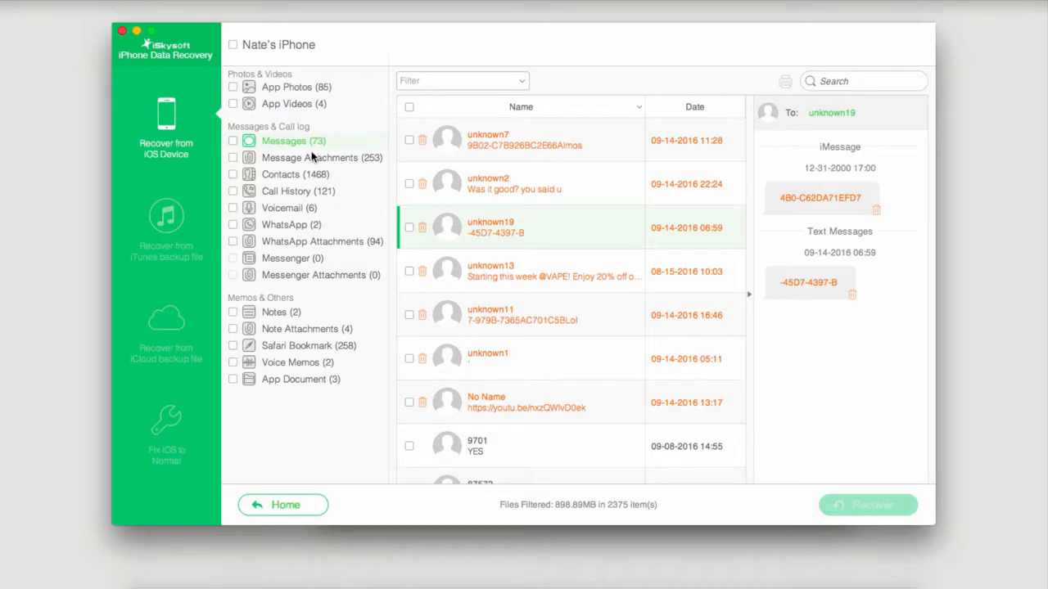
{"action": "mouse_move", "coordinate": [331, 168]}
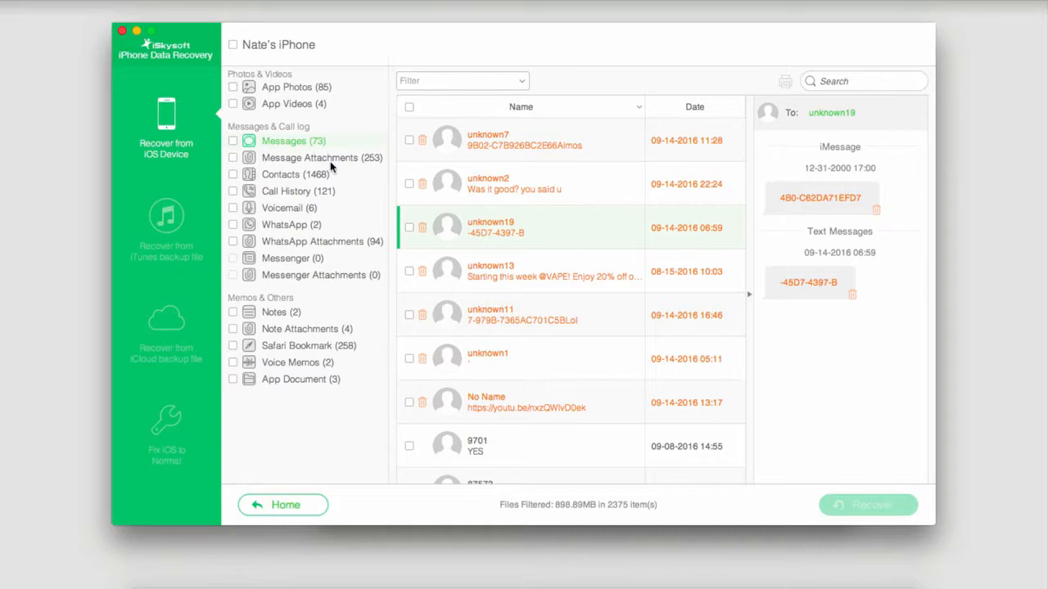
{"action": "mouse_move", "coordinate": [440, 163]}
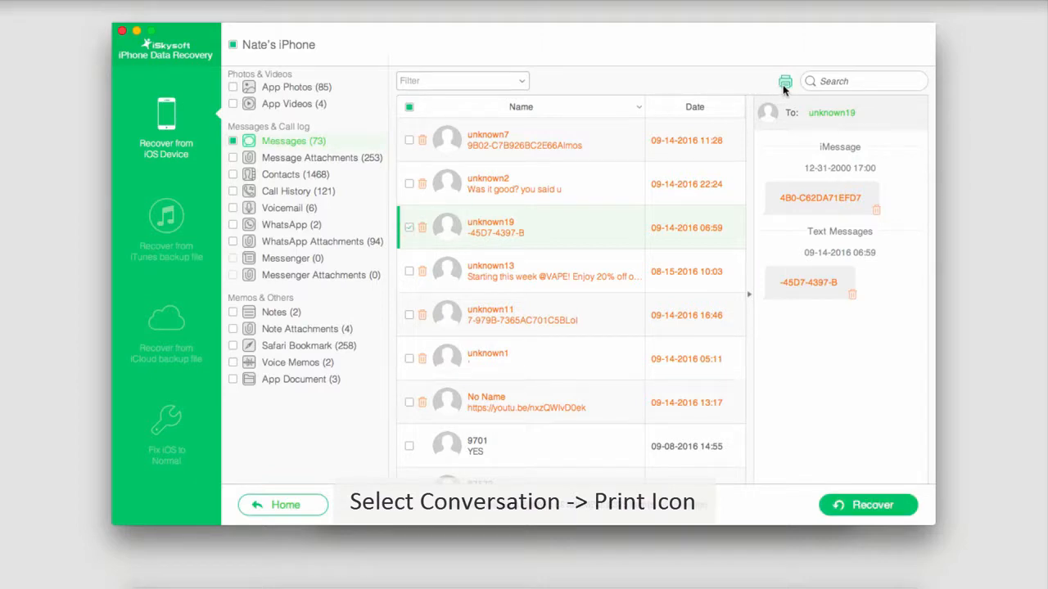
Open the Print dialog and review presets, copies and all-pages settings
{"action": "left_click", "coordinate": [785, 81]}
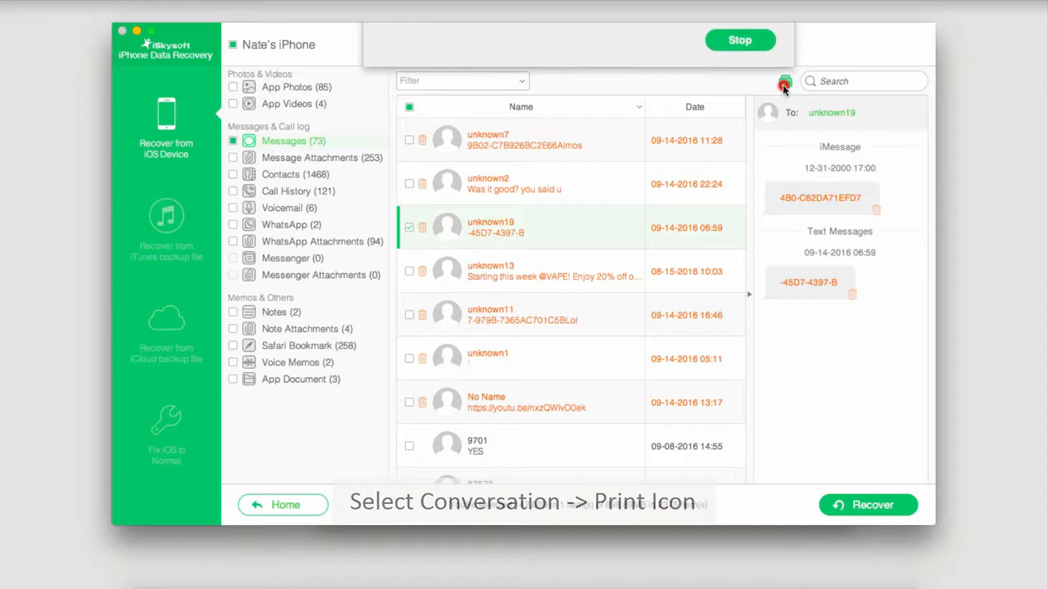
{"action": "left_click", "coordinate": [784, 82]}
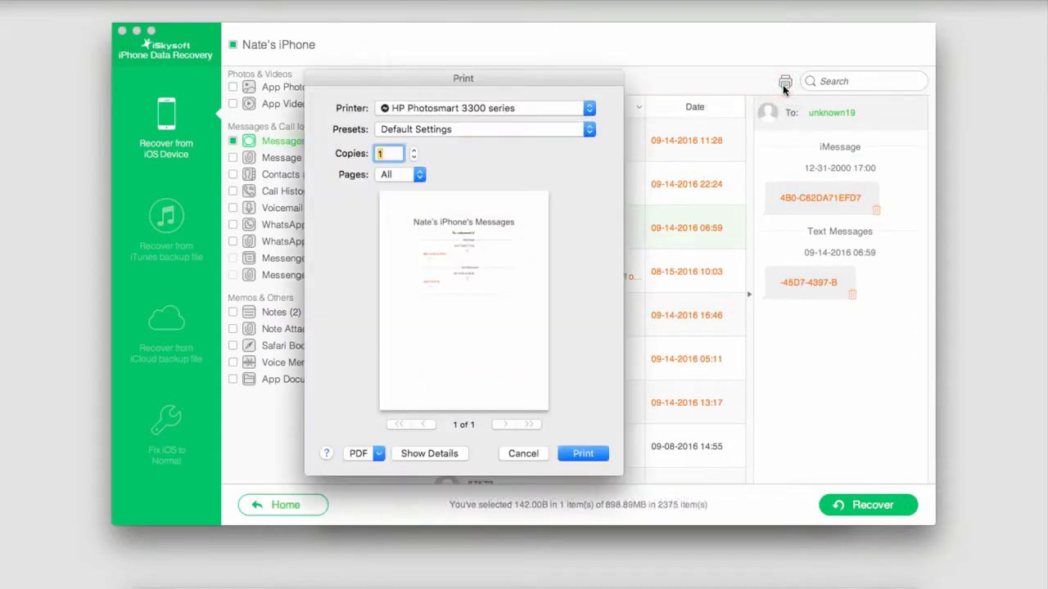
{"action": "mouse_move", "coordinate": [784, 82]}
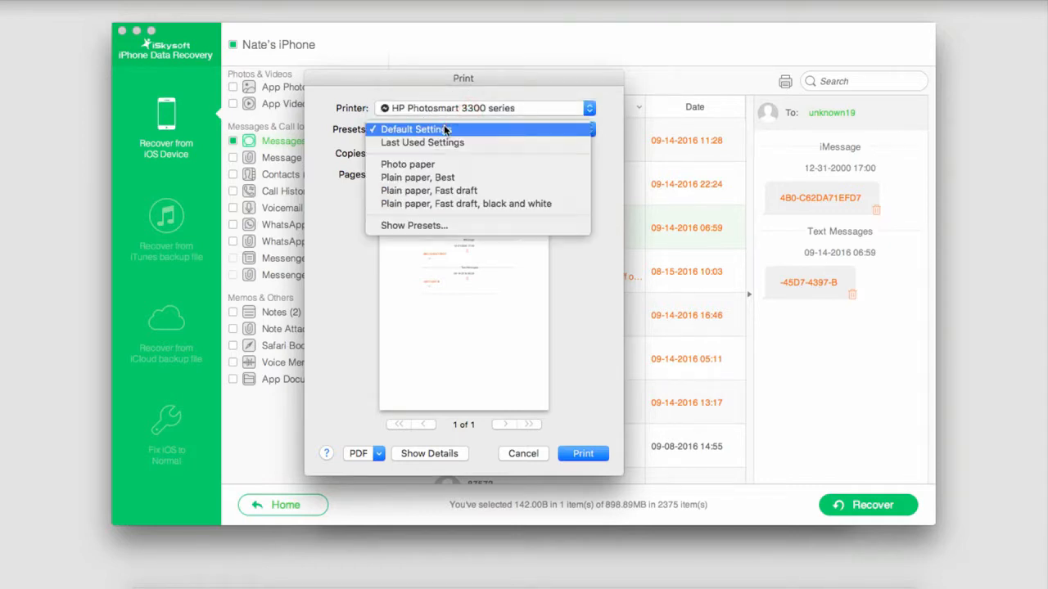
{"action": "mouse_move", "coordinate": [408, 164]}
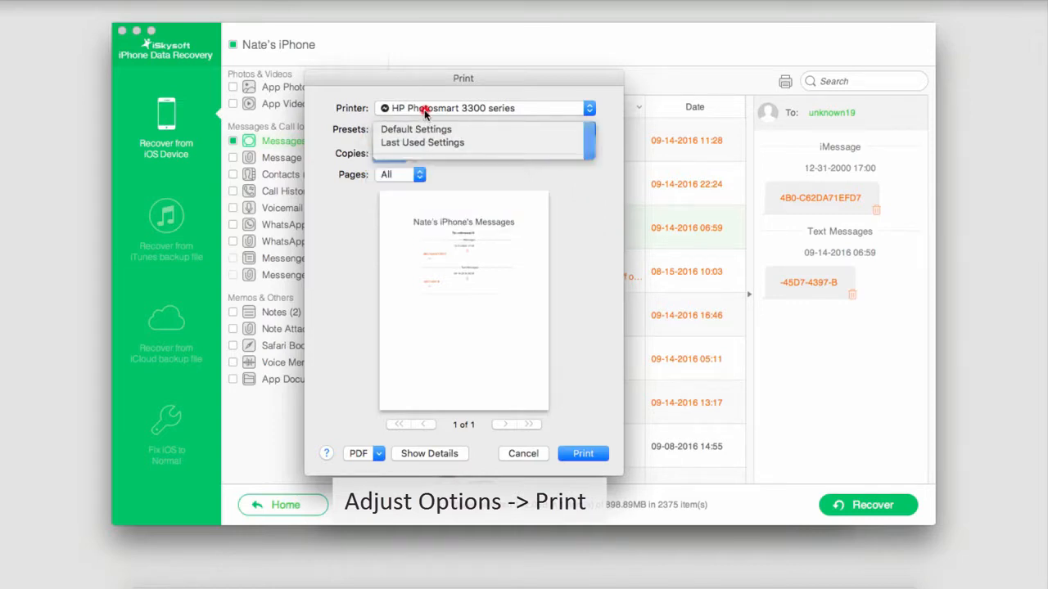
{"action": "left_click", "coordinate": [415, 128]}
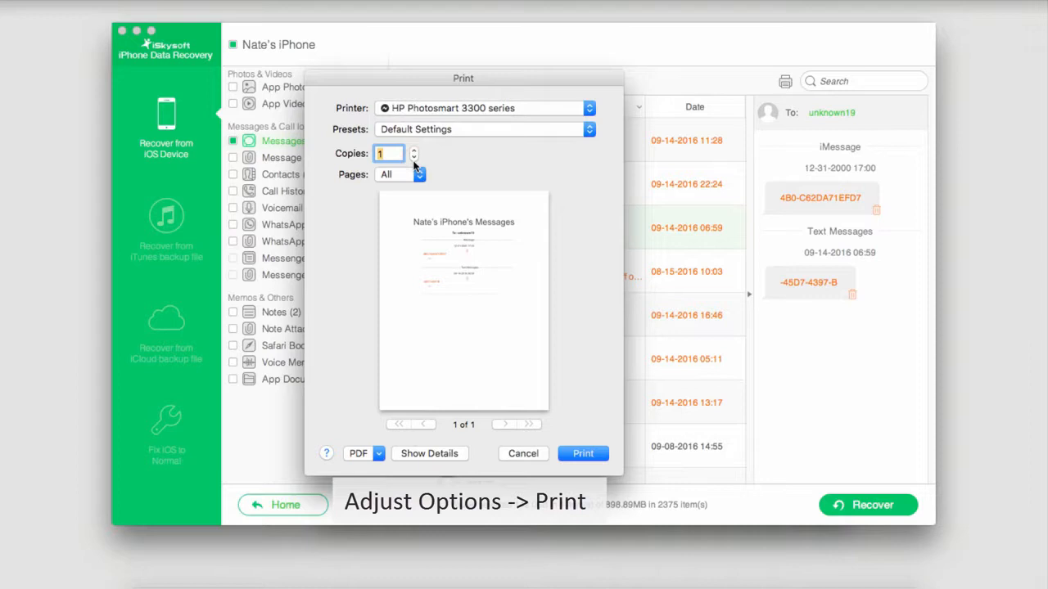
{"action": "left_click", "coordinate": [401, 174]}
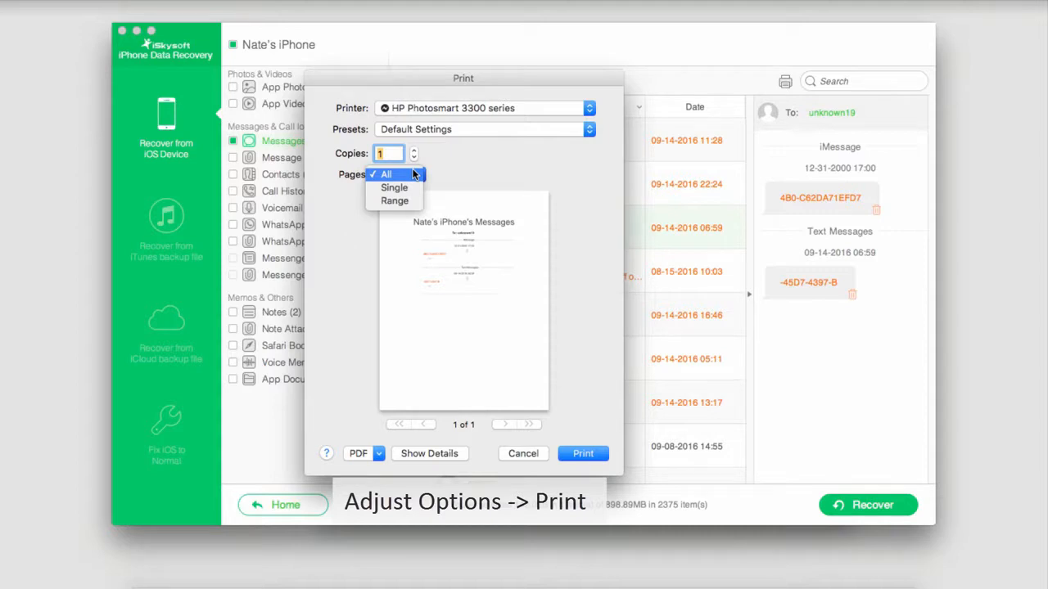
{"action": "left_click", "coordinate": [386, 174]}
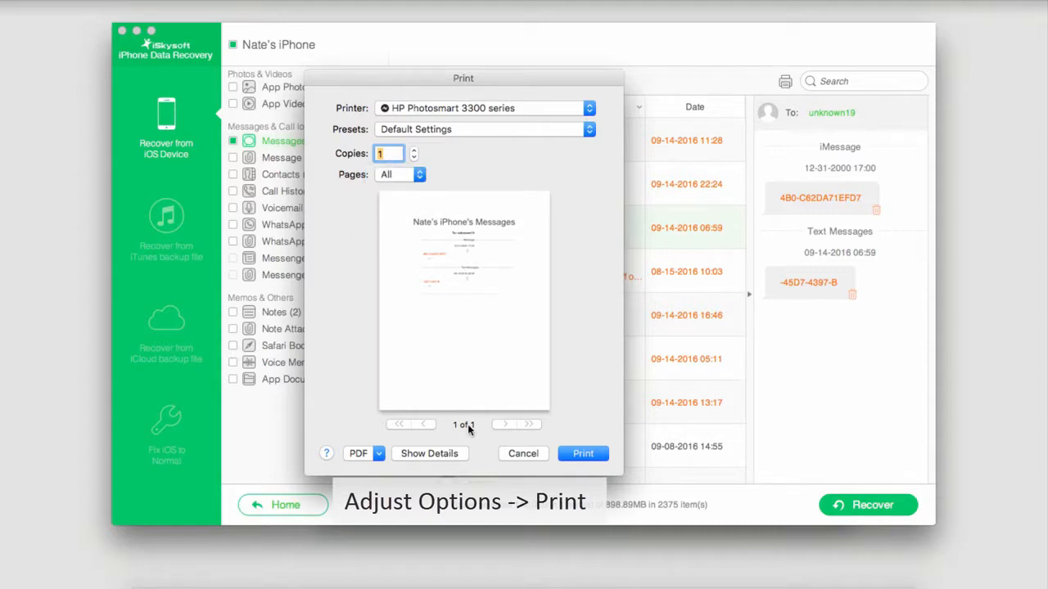
{"action": "mouse_move", "coordinate": [525, 447]}
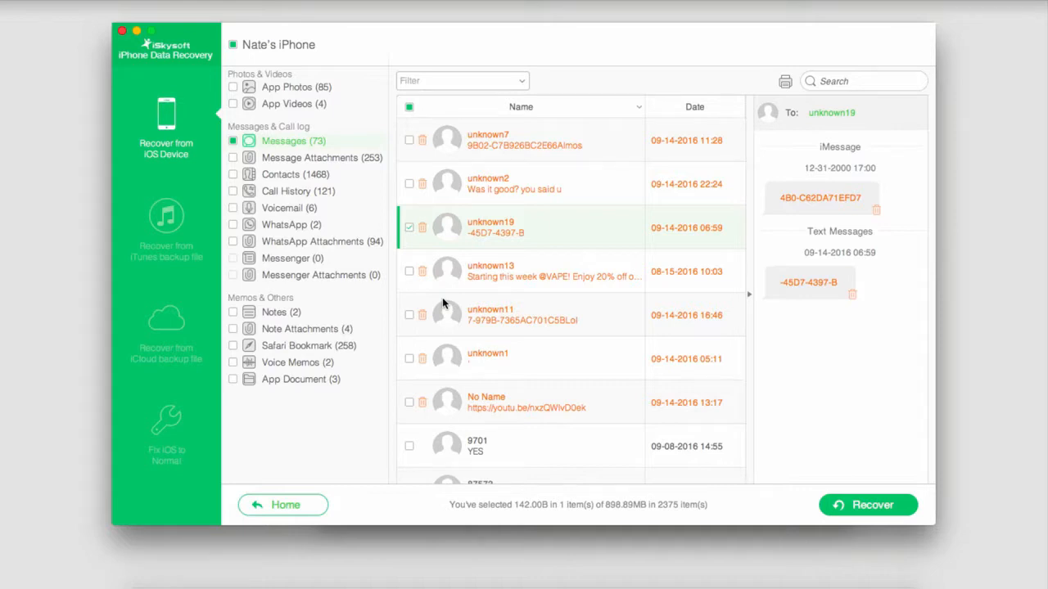
Scroll the message list, then return to the Home data type screen
{"action": "scroll", "scroll_direction": "down", "scroll_amount": 3}
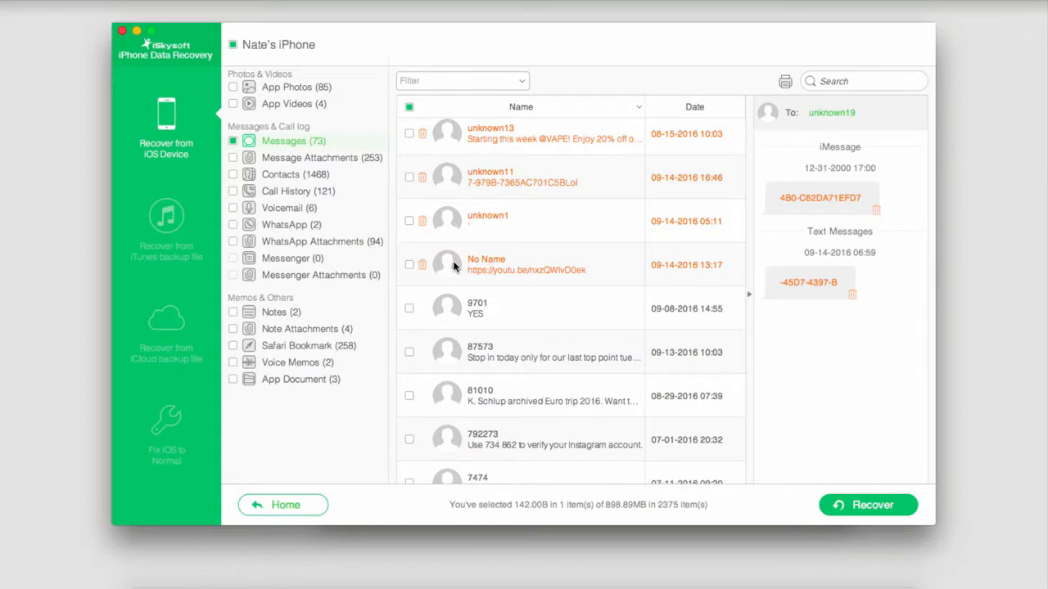
{"action": "left_click", "coordinate": [165, 131]}
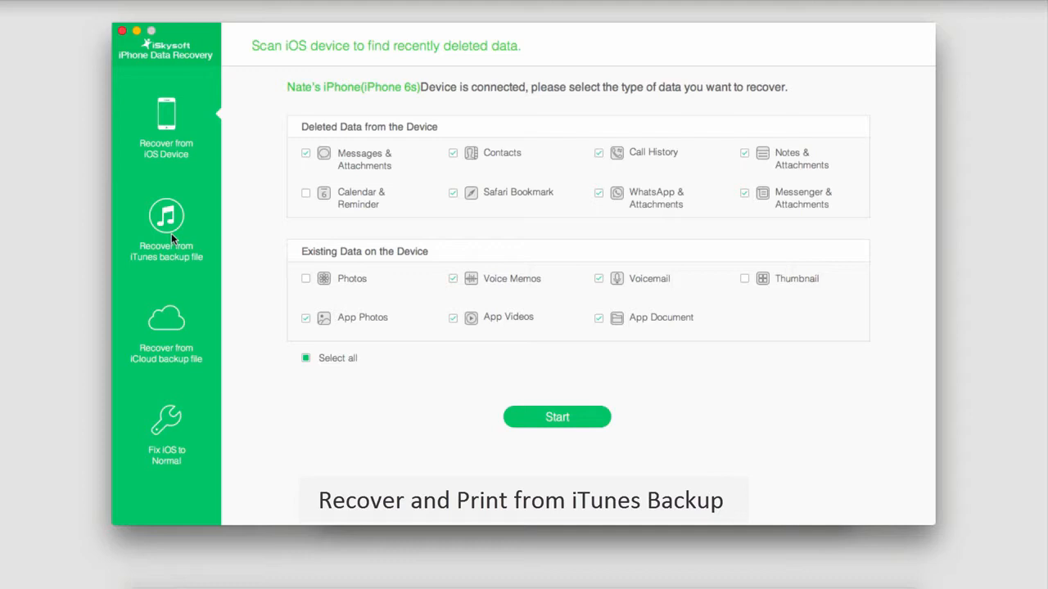
Show the iTunes backup list, then switch to the iCloud backup sign-in
{"action": "left_click", "coordinate": [166, 229]}
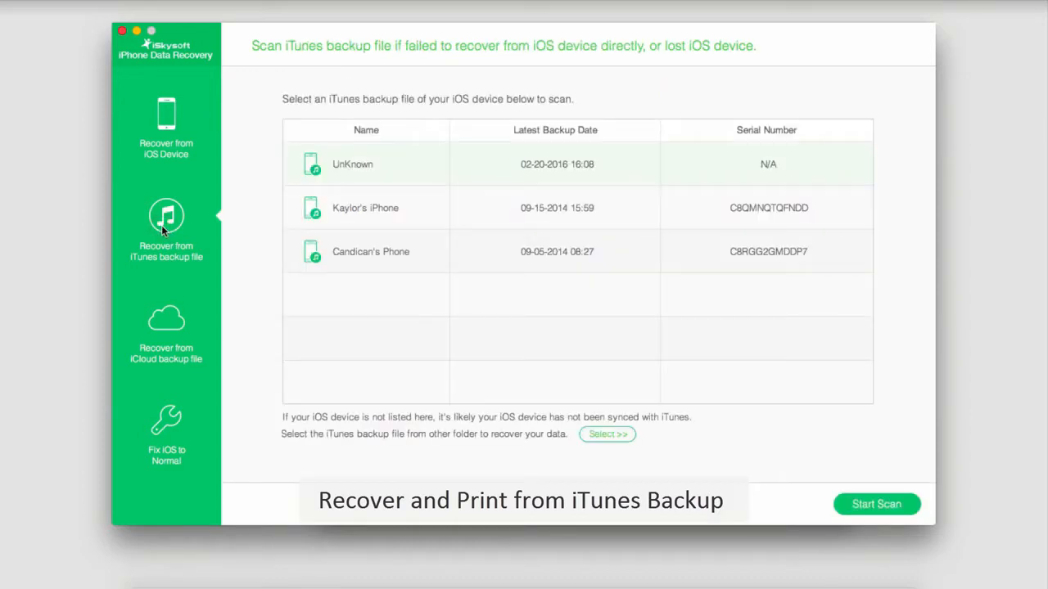
{"action": "mouse_move", "coordinate": [420, 163]}
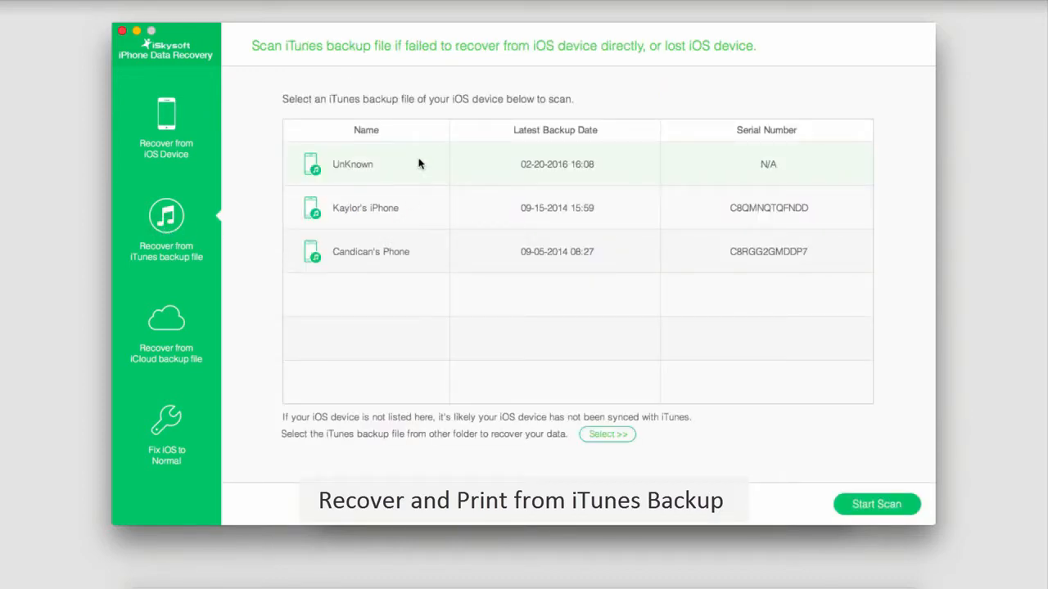
{"action": "mouse_move", "coordinate": [413, 171]}
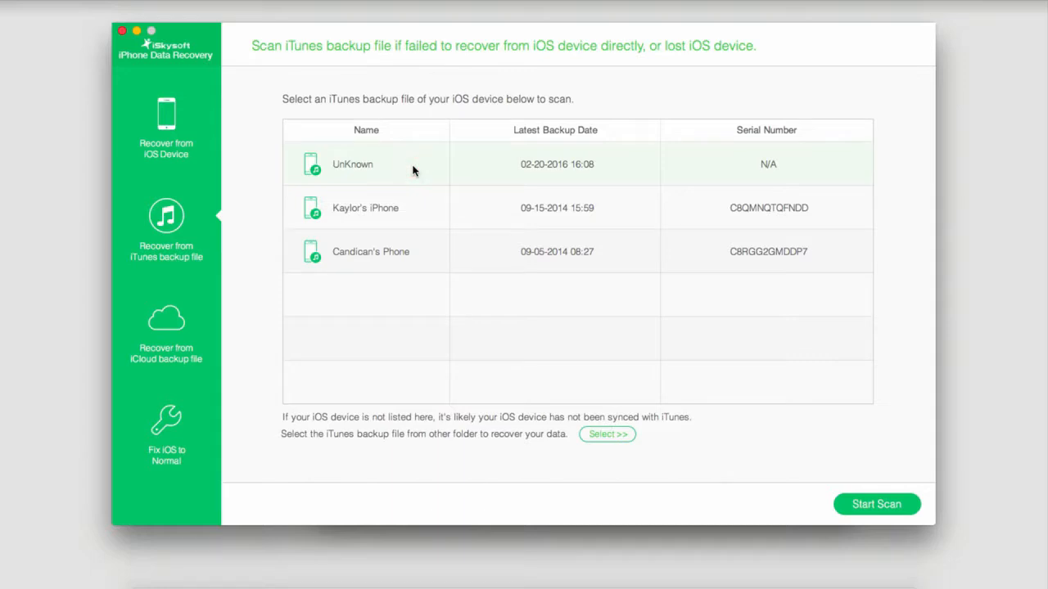
{"action": "mouse_move", "coordinate": [448, 167]}
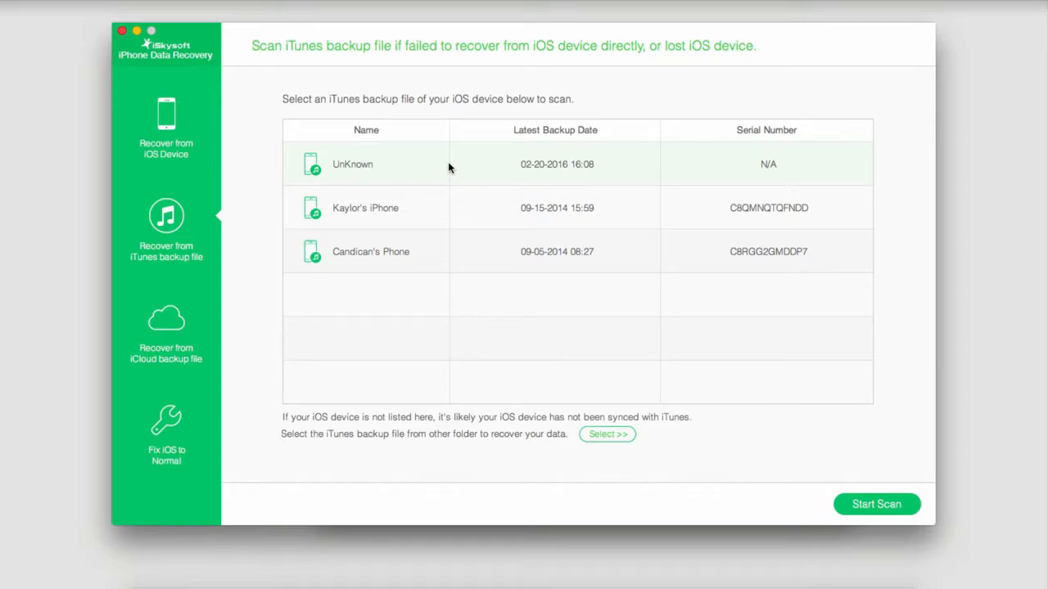
{"action": "left_click", "coordinate": [165, 328]}
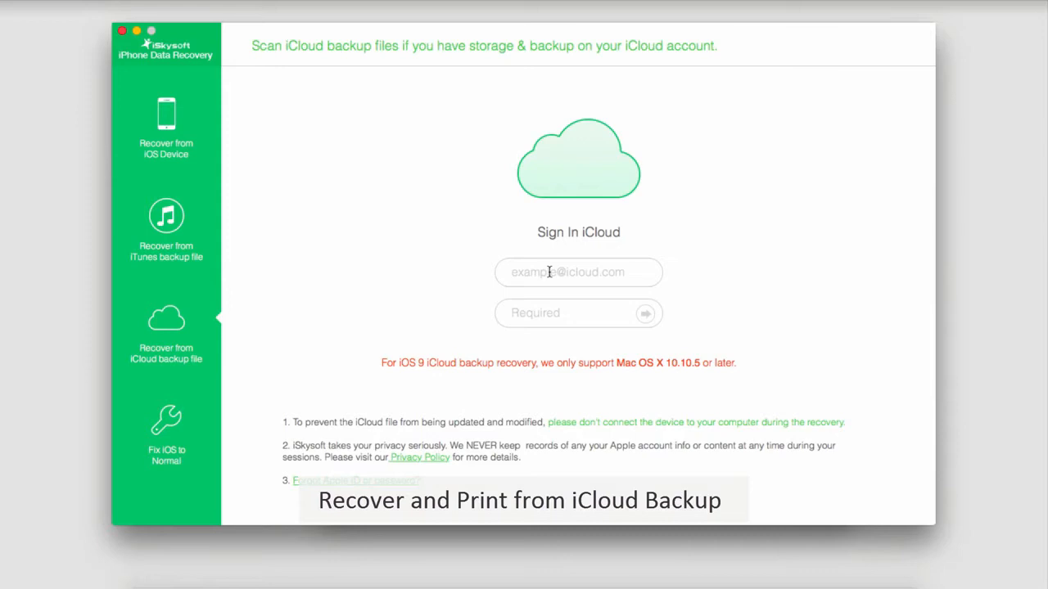
{"action": "mouse_move", "coordinate": [453, 232]}
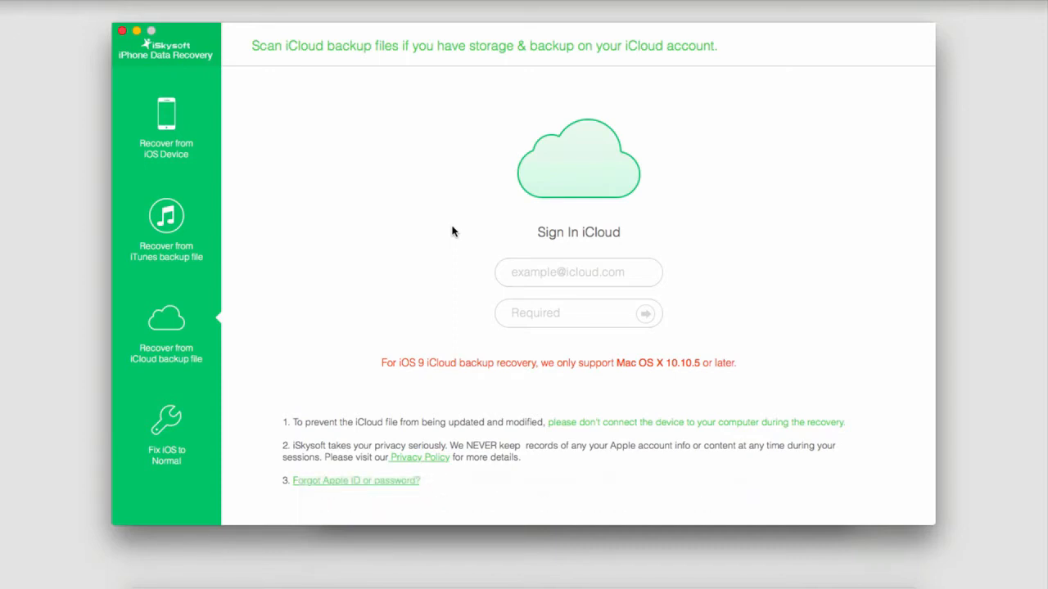
{"action": "mouse_move", "coordinate": [385, 205]}
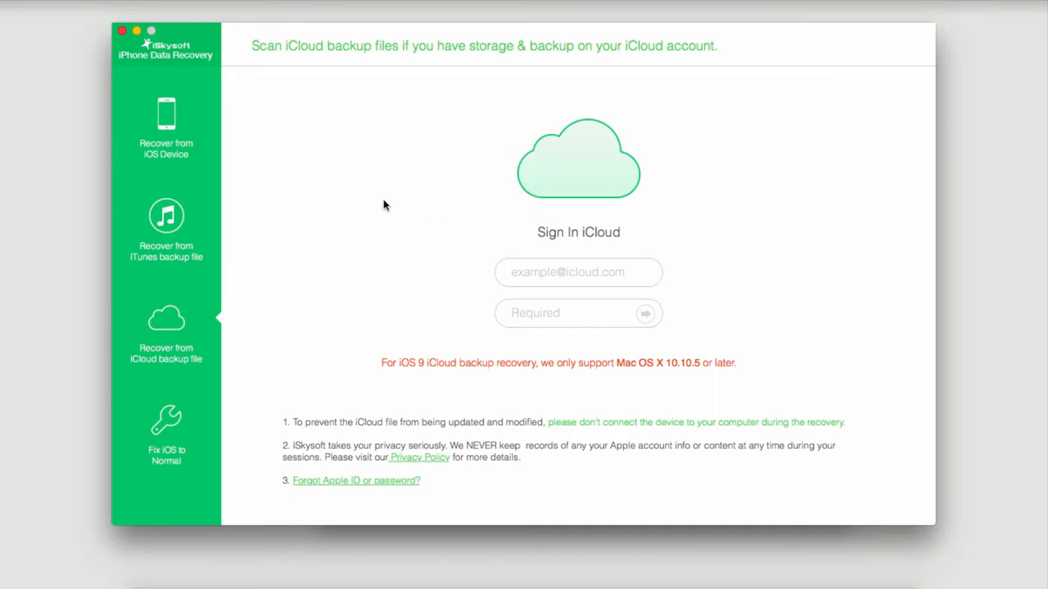
{"action": "mouse_move", "coordinate": [331, 202]}
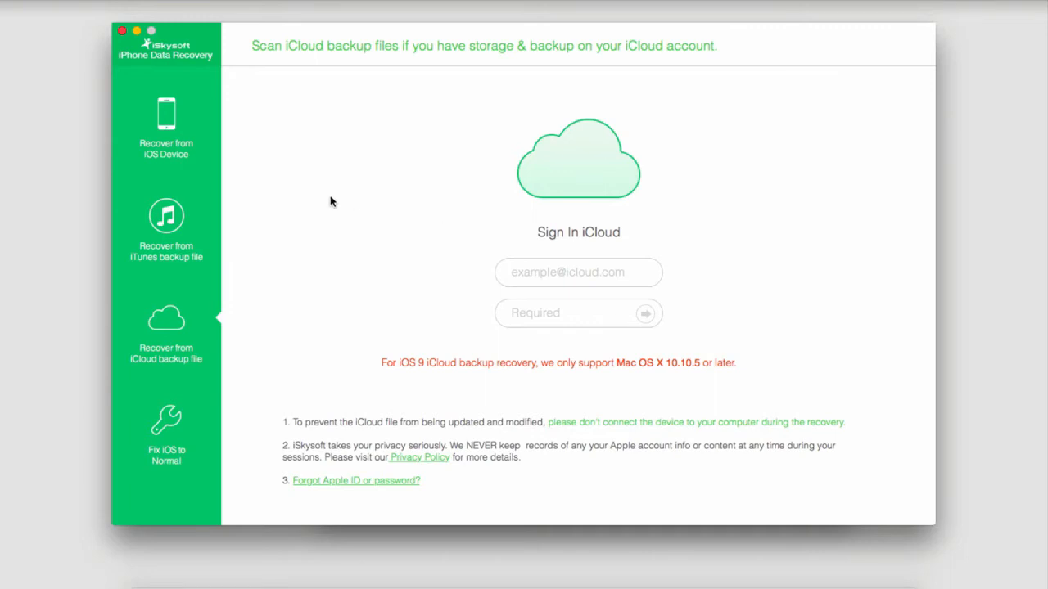